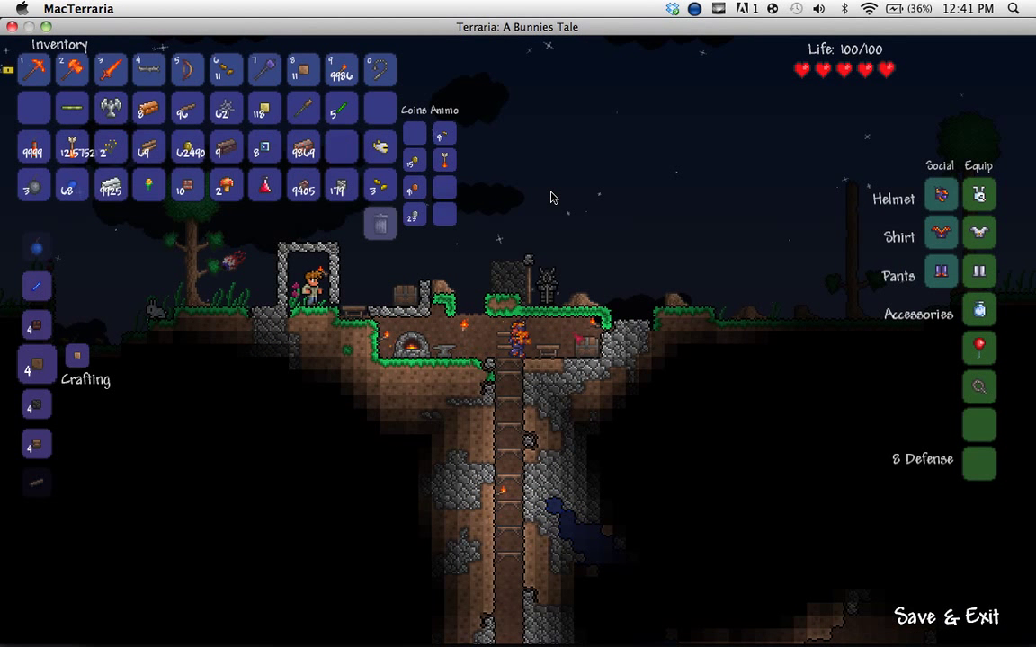
mouse_move(577, 334)
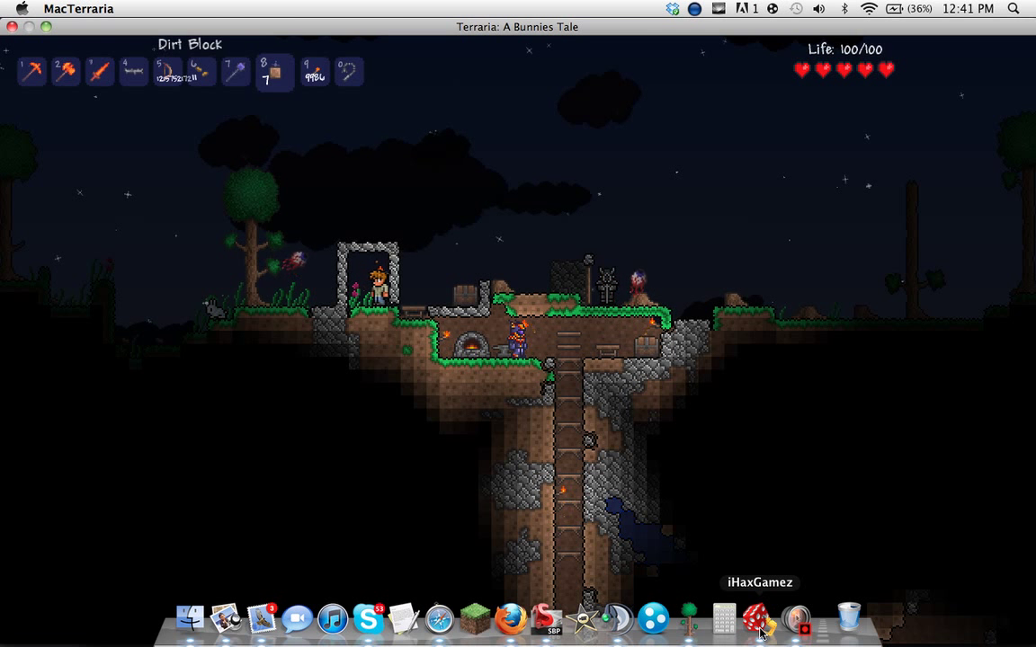
- Launch iHaxGamez from the Dock and target the MacTerrariaWrapper process
click(759, 632)
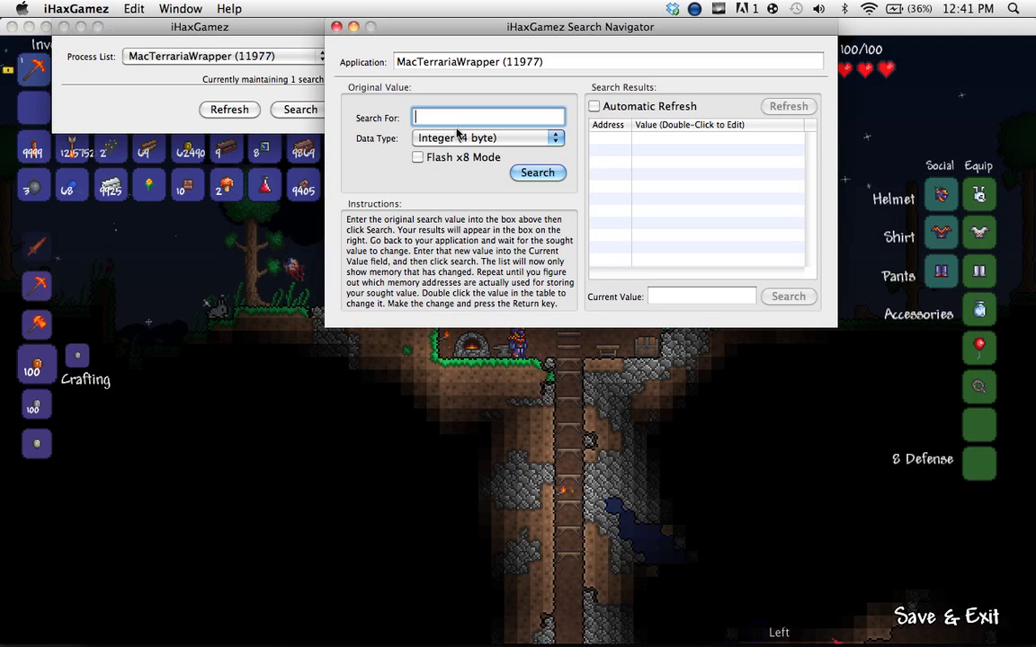
- Search for the Integer (4 byte) value 8, returning 240,173 matching addresses
click(538, 172)
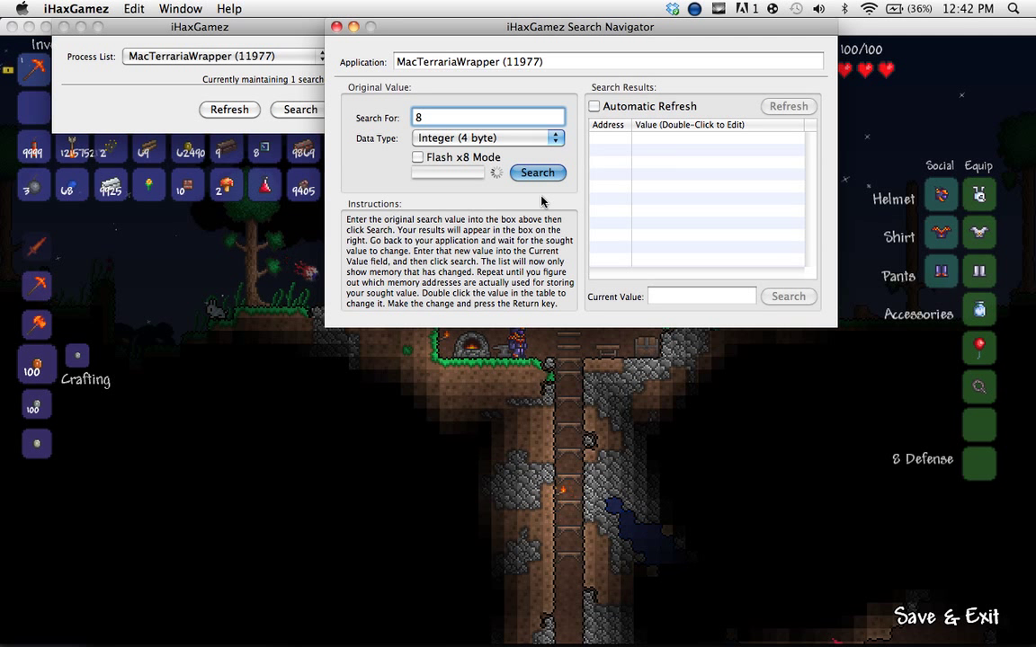
click(538, 171)
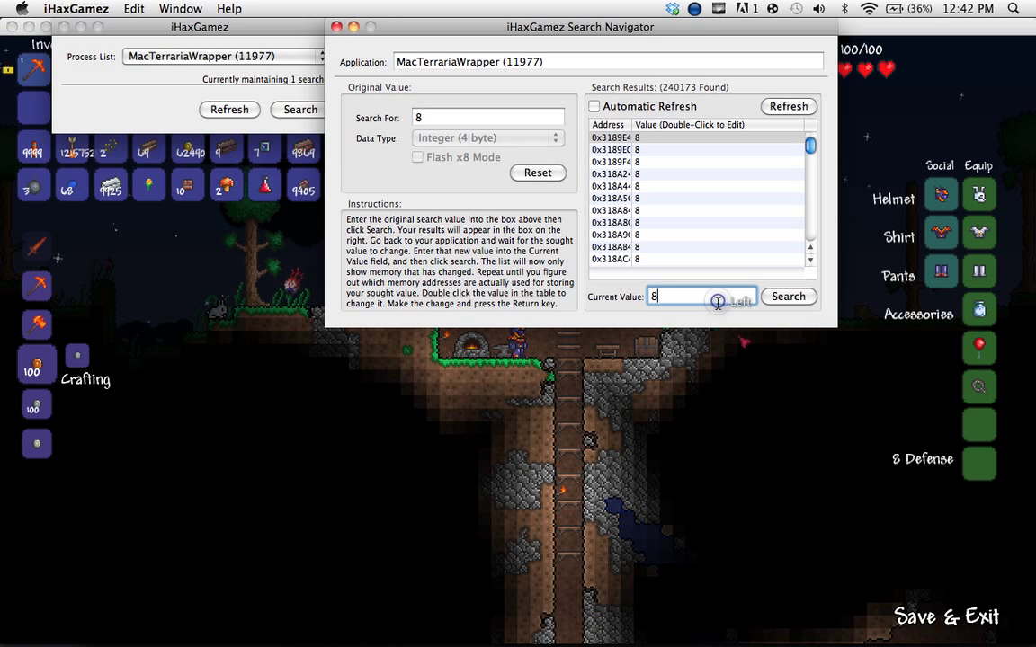
- Filter the results by the current value 7, leaving 13 addresses
text(7)
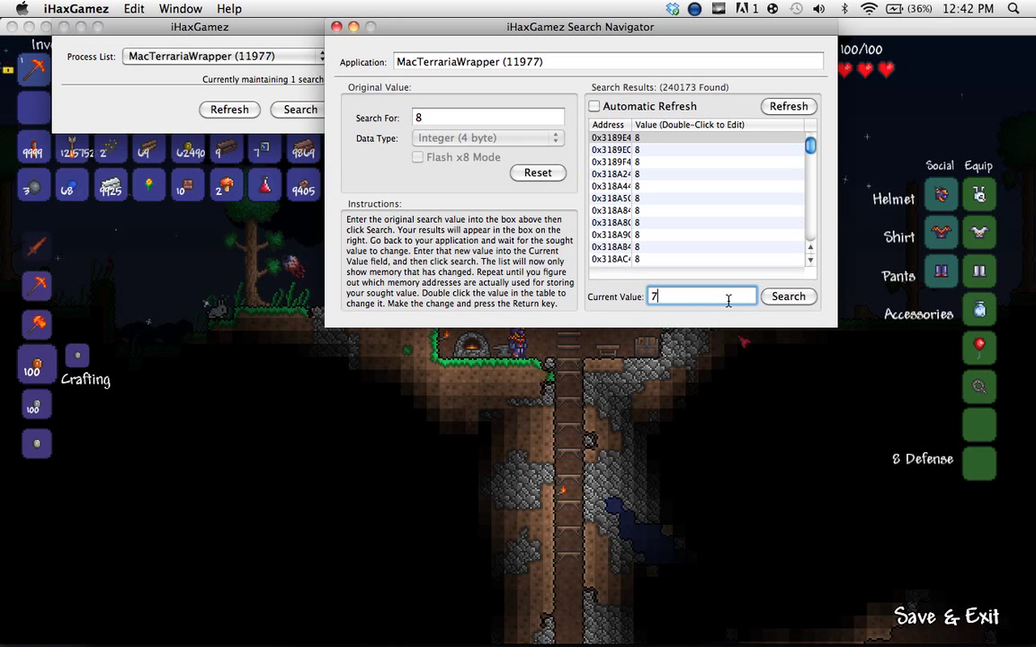
click(788, 296)
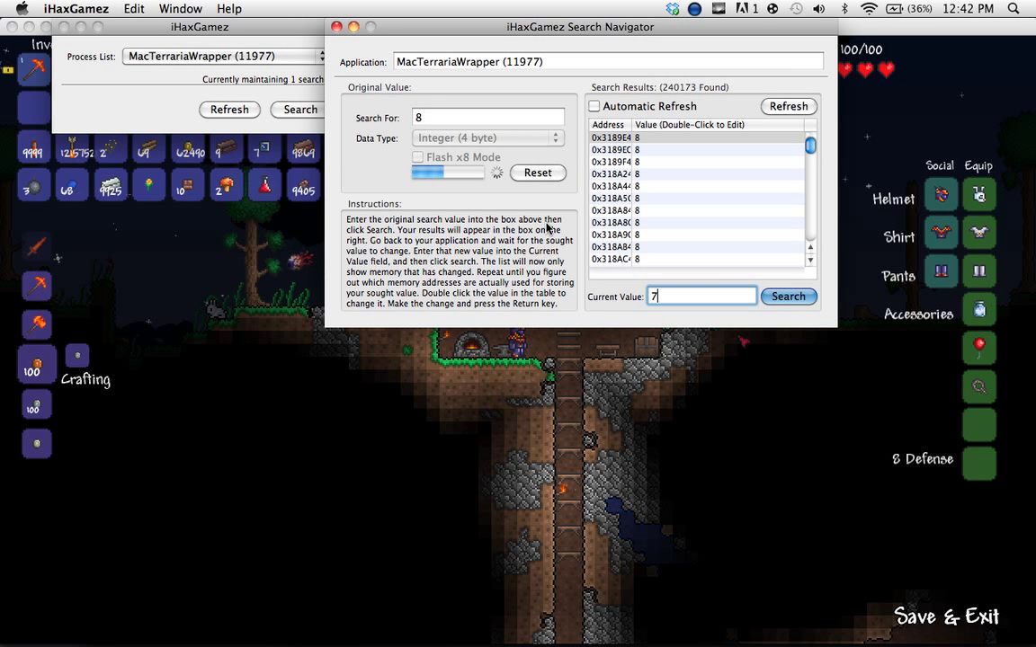
click(787, 296)
text(6)
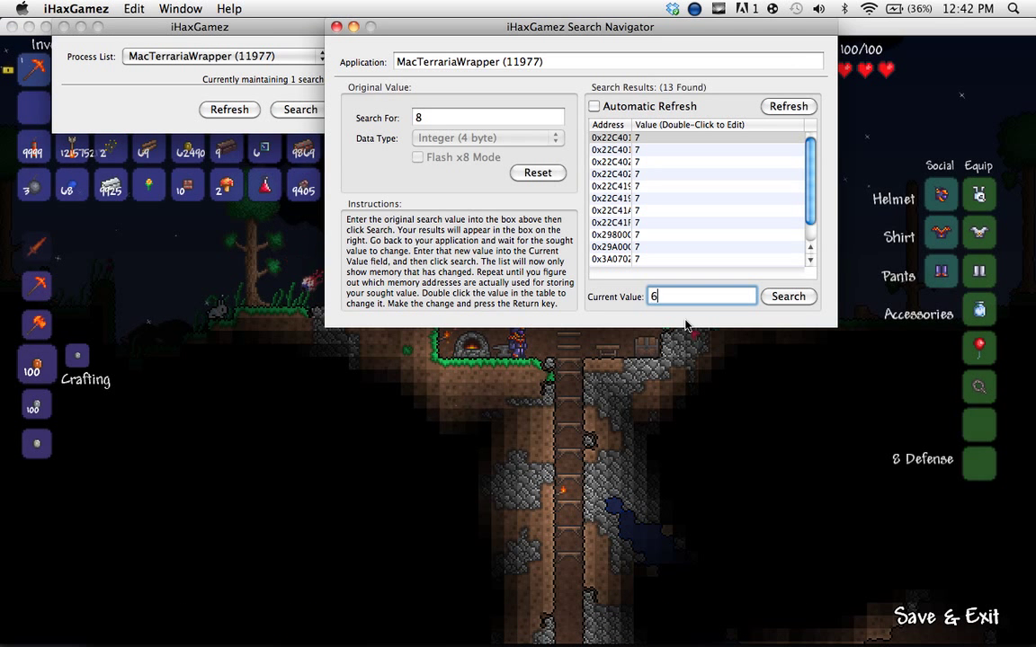
- Narrow to the single address holding 6 and enter 999 as its value
click(788, 296)
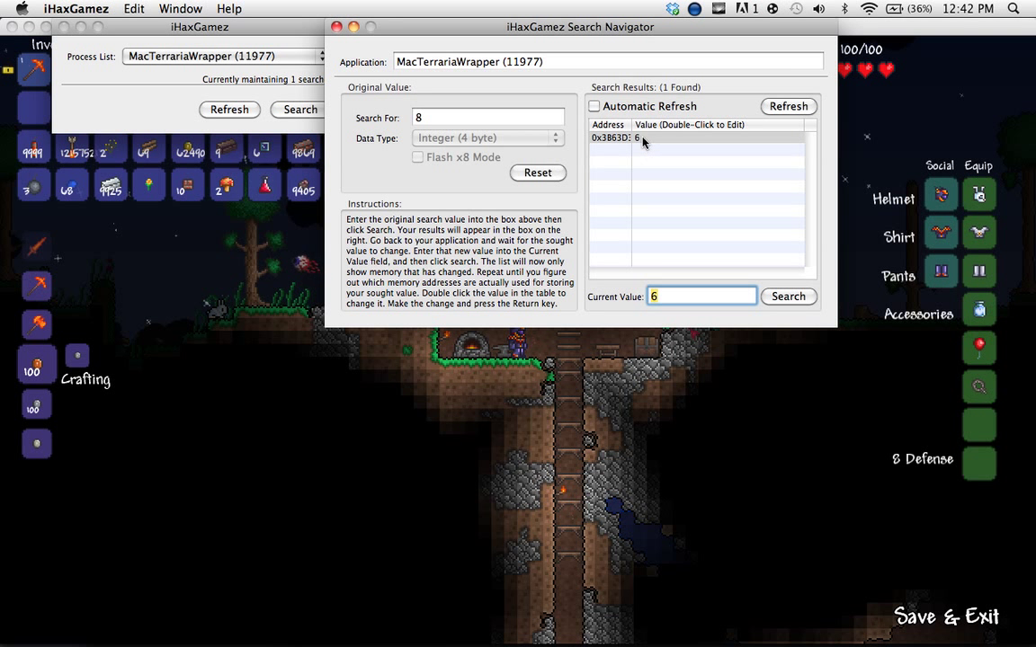
double_click(642, 137)
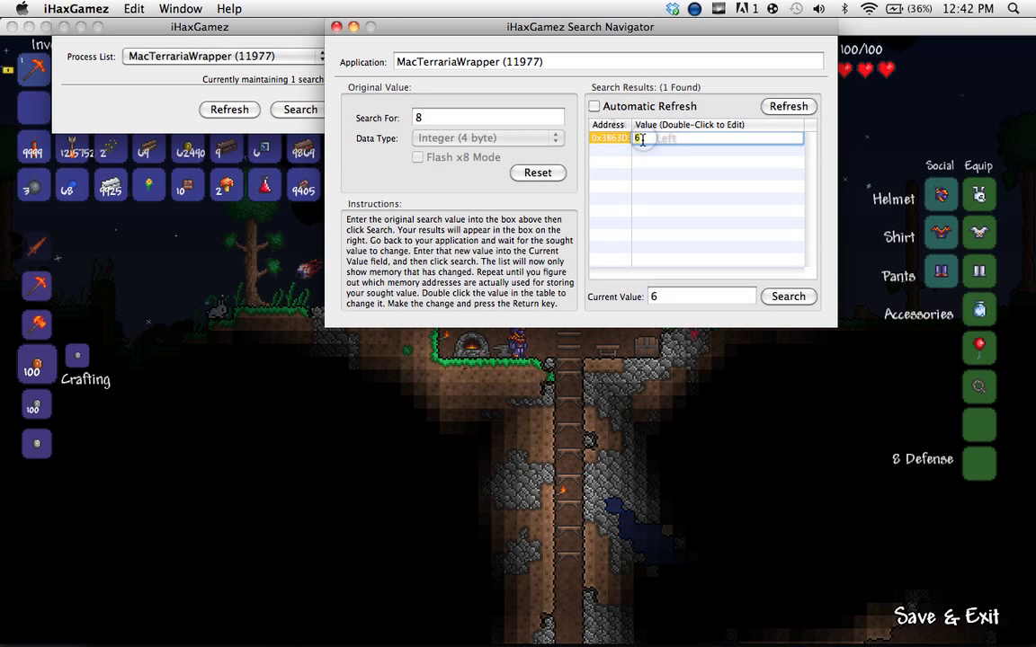
text(999)
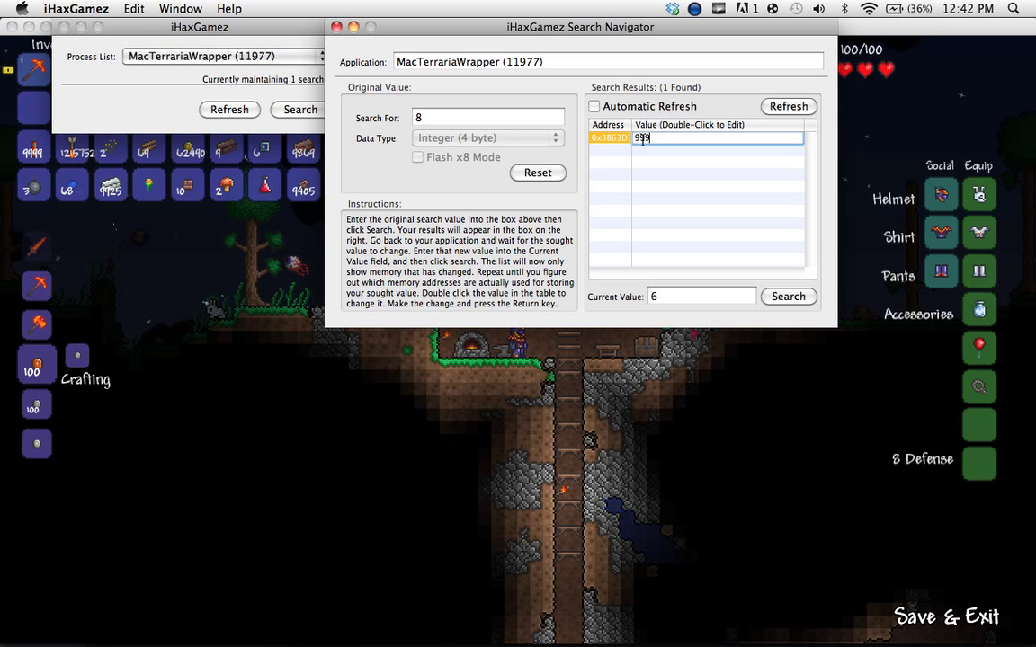